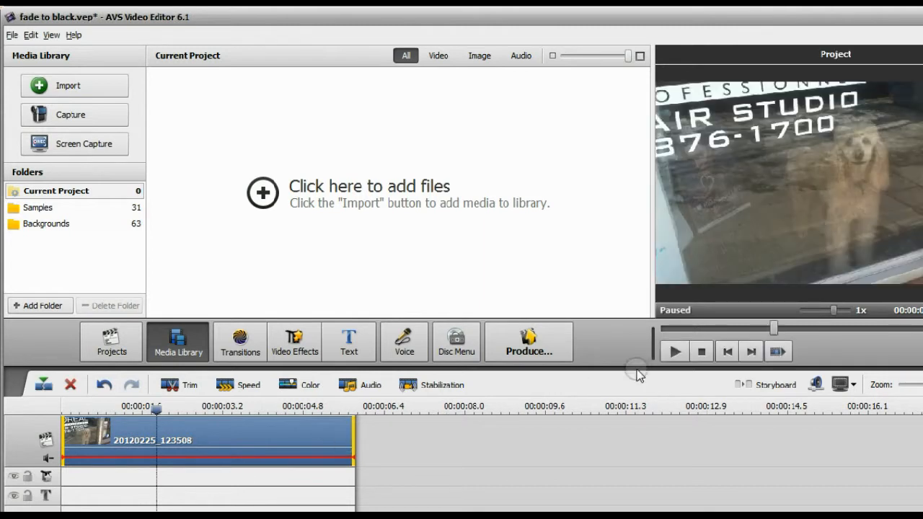
Preview the dog clip from the beginning, then stop playback
click(700, 351)
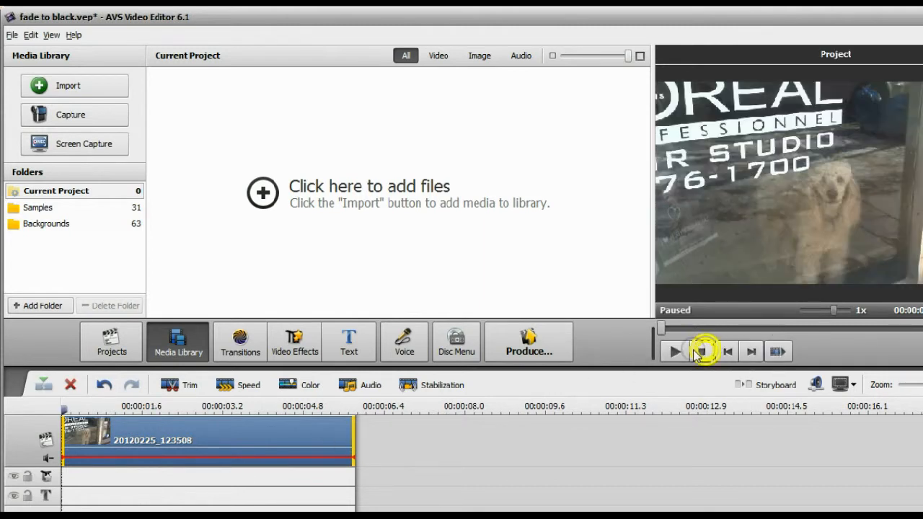
click(673, 351)
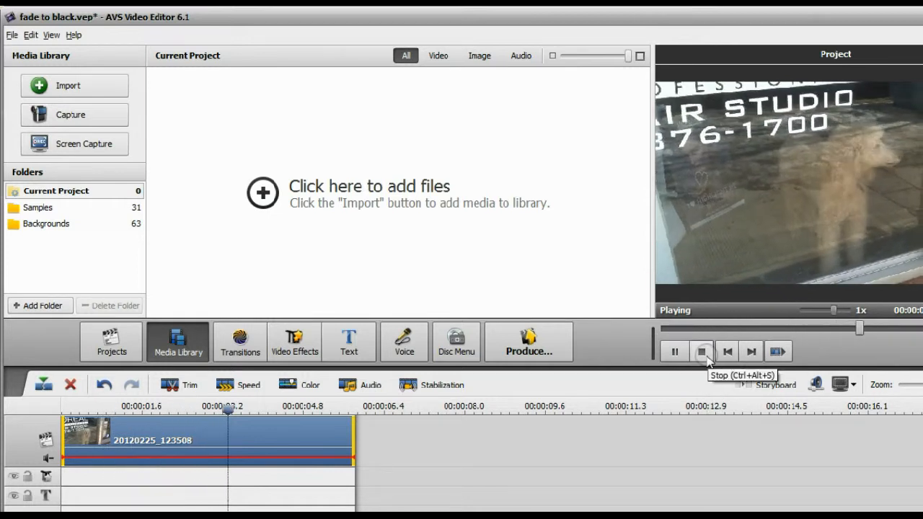
click(701, 352)
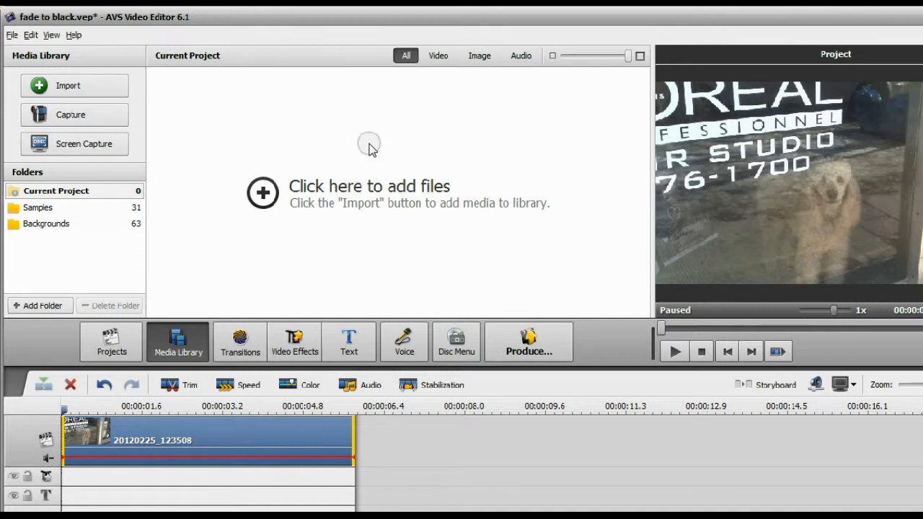
mouse_move(307, 175)
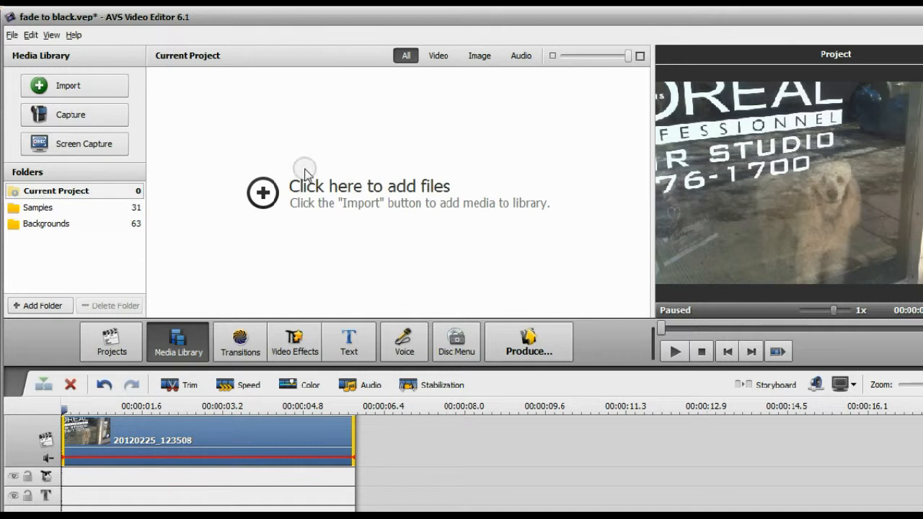
mouse_move(56, 228)
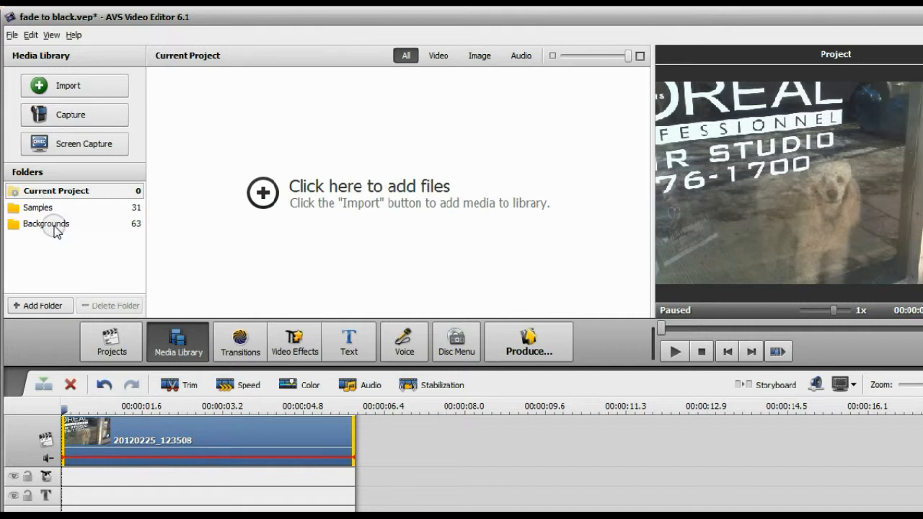
Open the Backgrounds folder and browse the solid-colour swatches down to Royale Blue
click(47, 223)
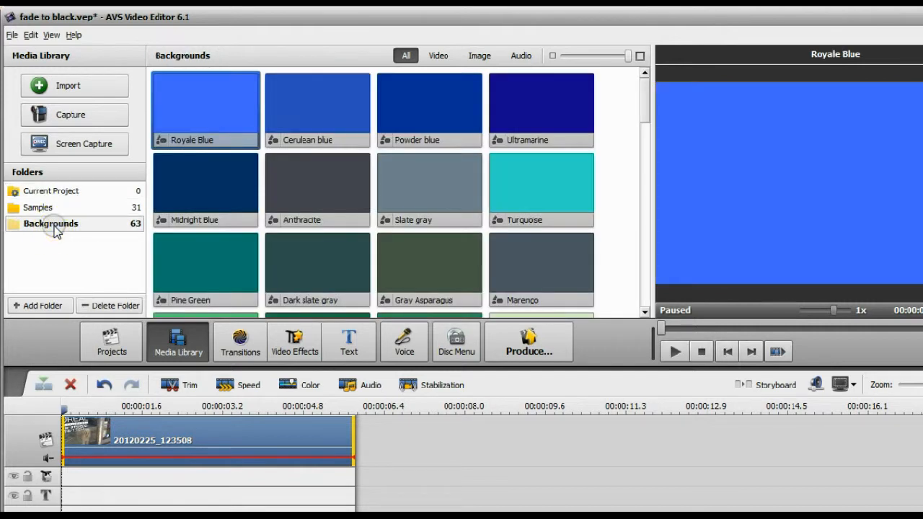
mouse_move(56, 85)
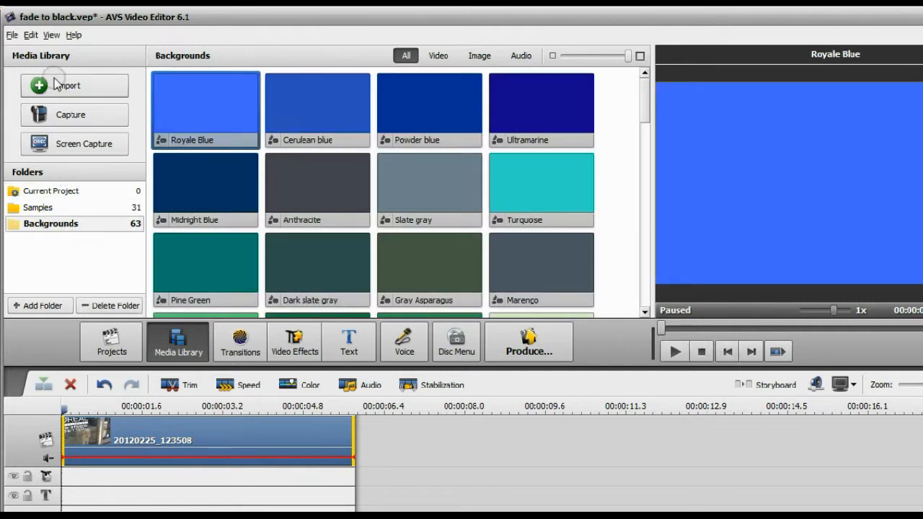
mouse_move(68, 34)
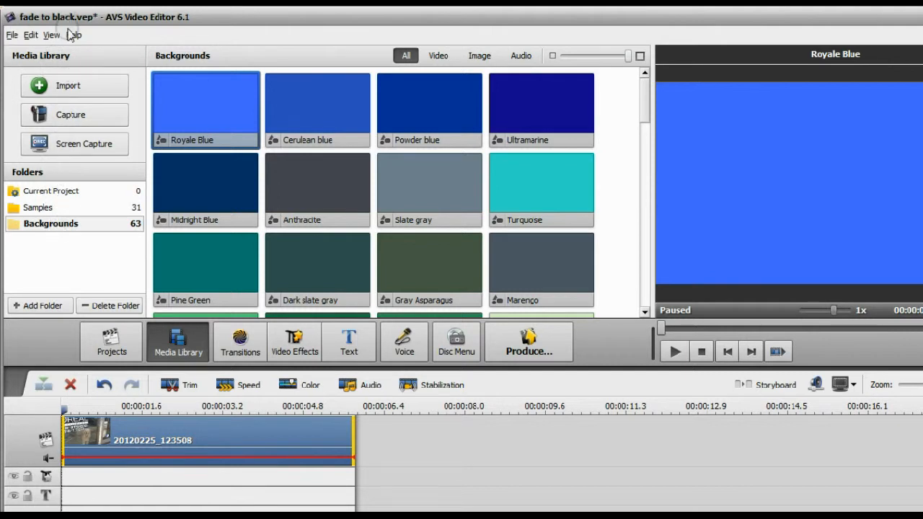
mouse_move(178, 354)
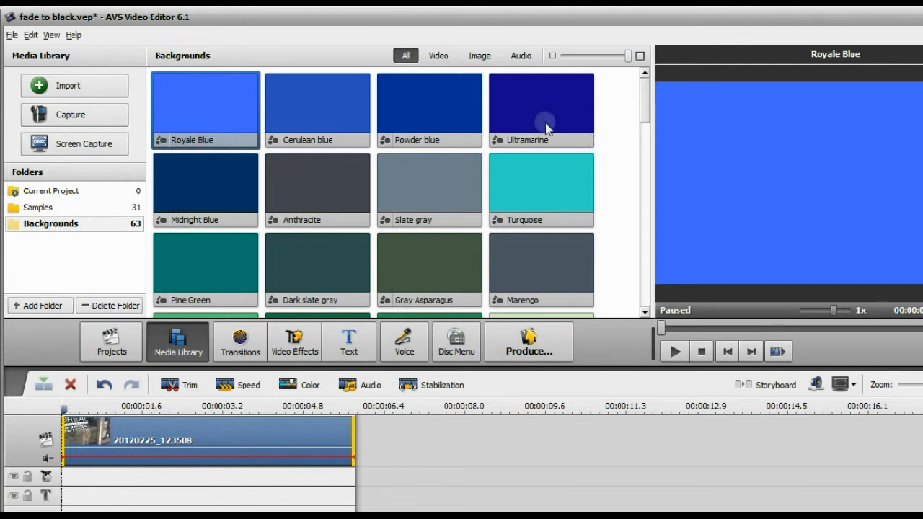
scroll(down, 3)
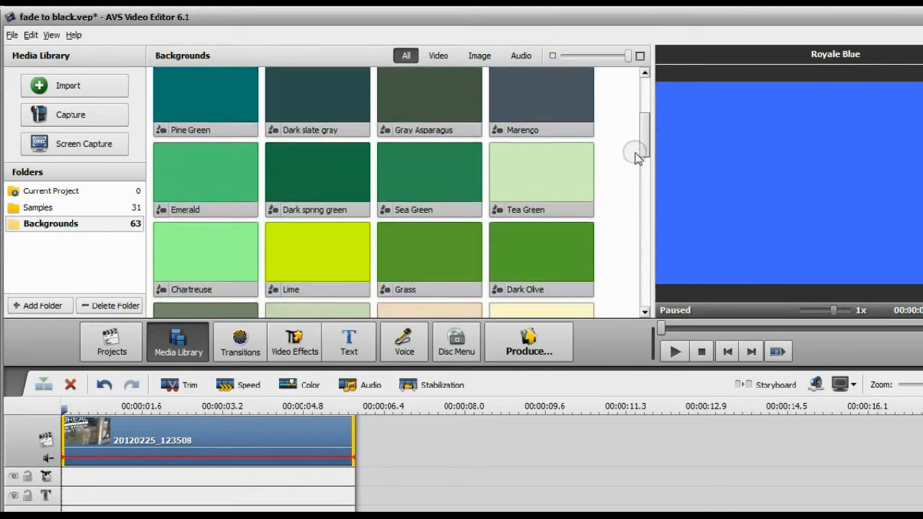
scroll(down, 3)
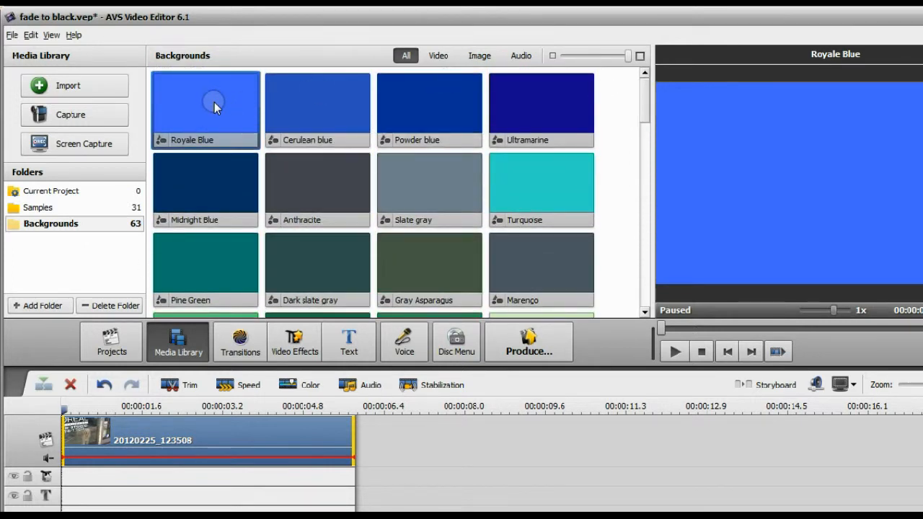
Put a Royale Blue background before the dog clip and recolour it black
drag(214, 107, 286, 209)
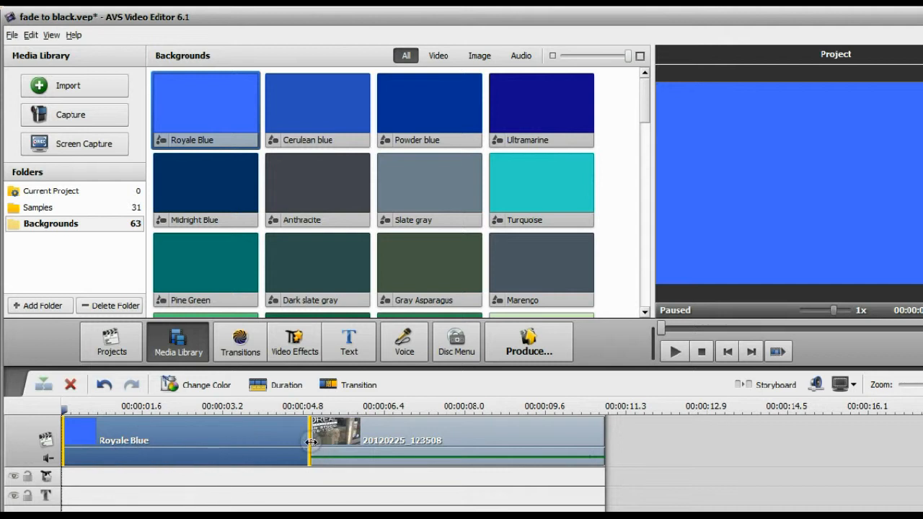
mouse_move(123, 440)
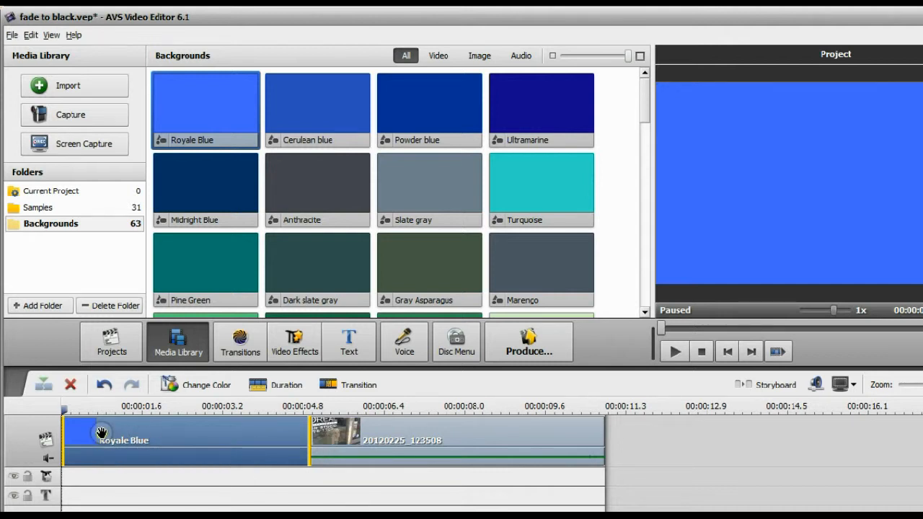
click(205, 384)
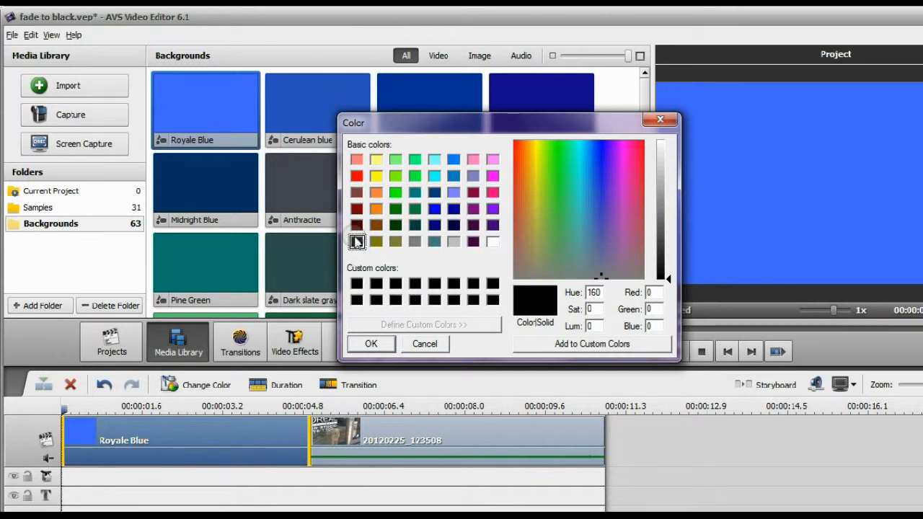
click(357, 242)
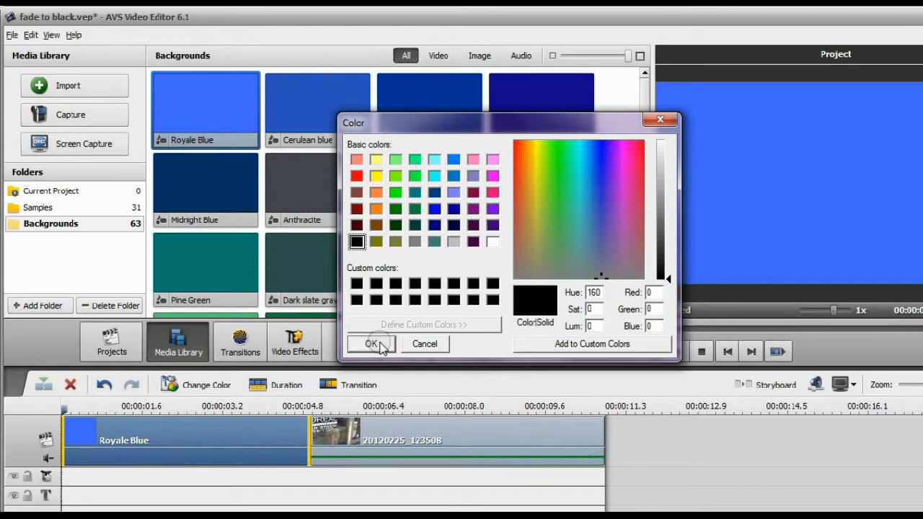
click(371, 344)
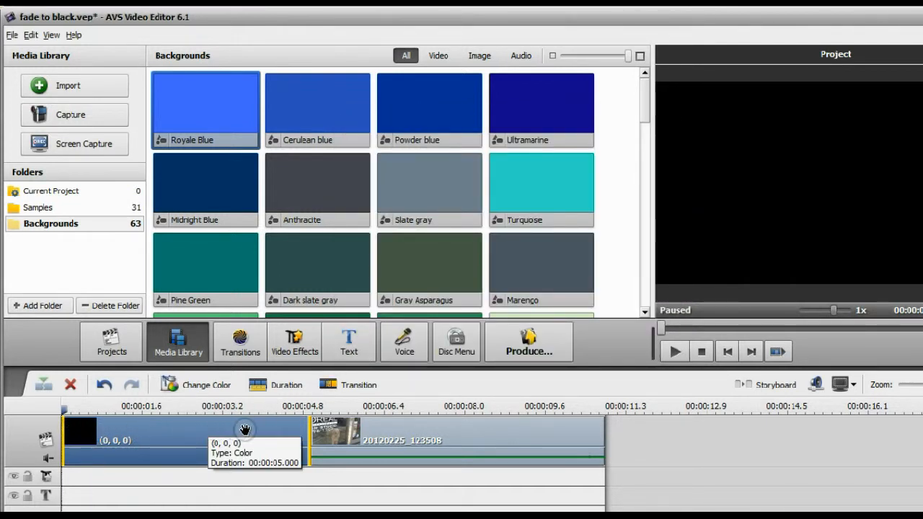
mouse_move(316, 438)
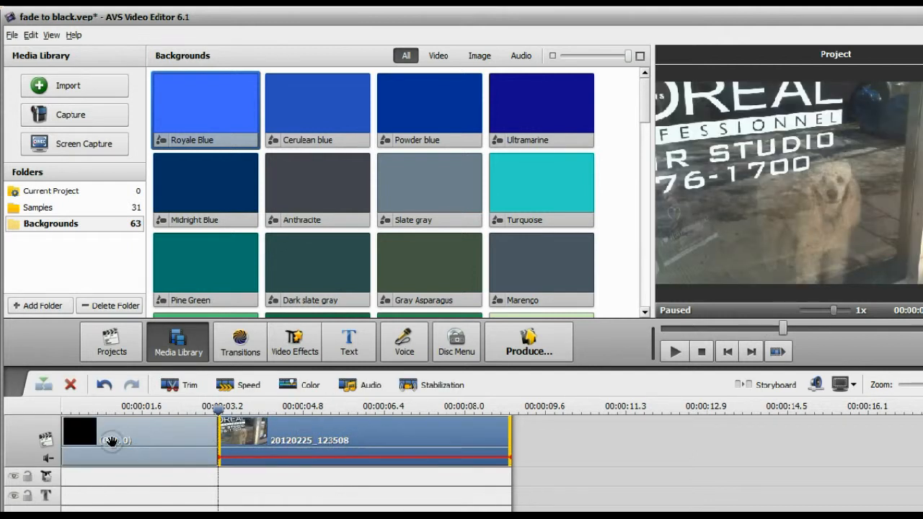
Trim the black opening and add a transition into the dog clip, then stop playback
click(345, 436)
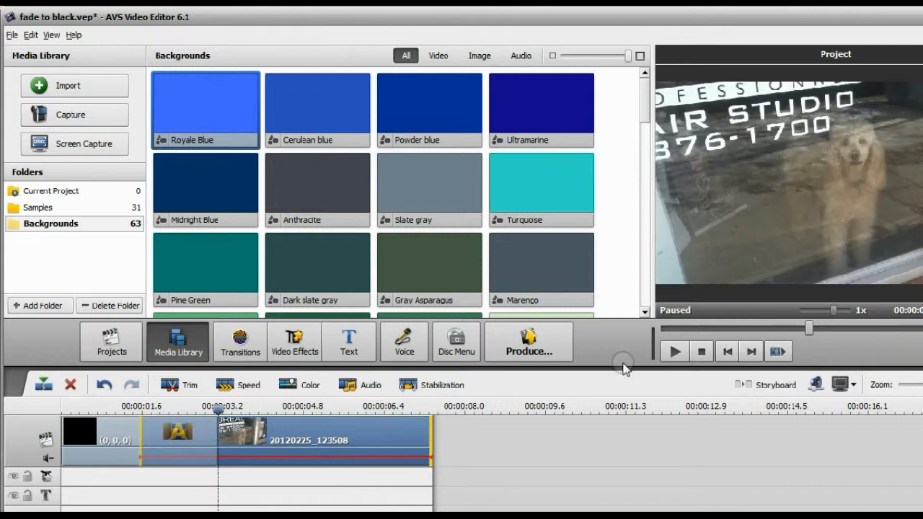
click(701, 351)
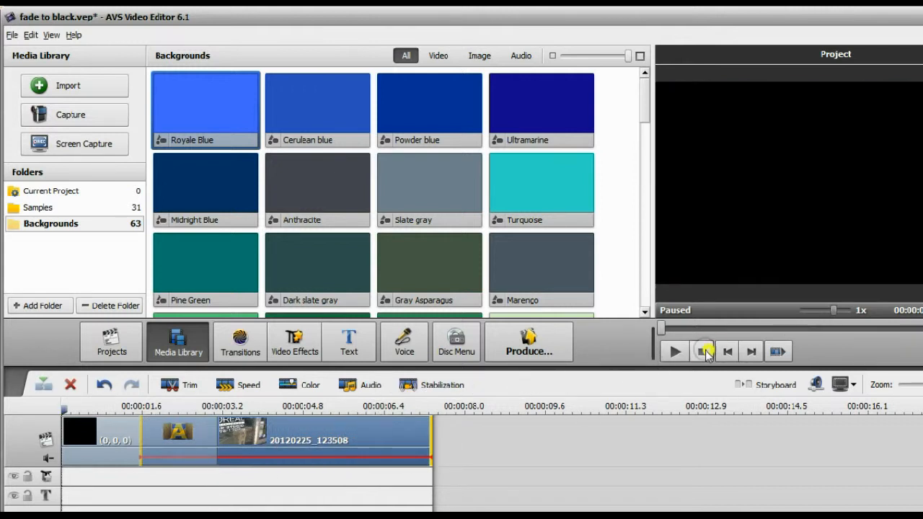
Play back the fade-in from black, then shorten the black opening background
click(674, 351)
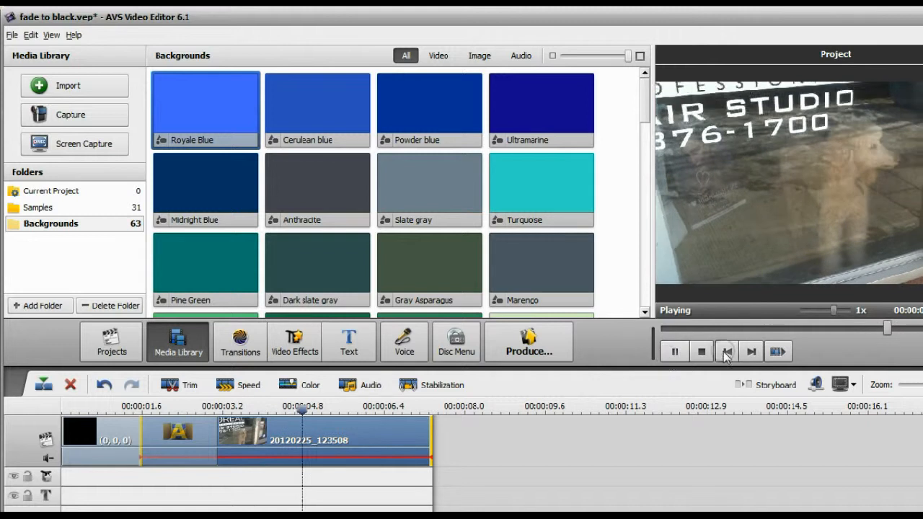
click(727, 352)
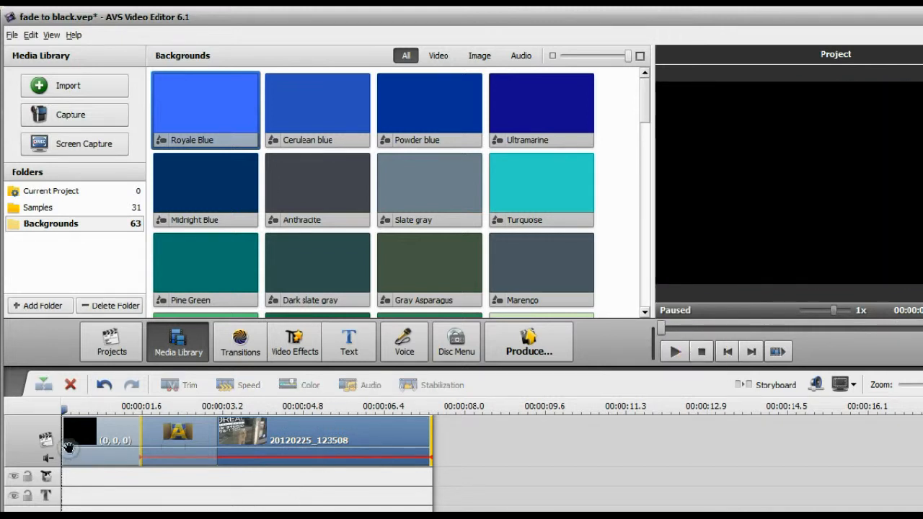
click(83, 433)
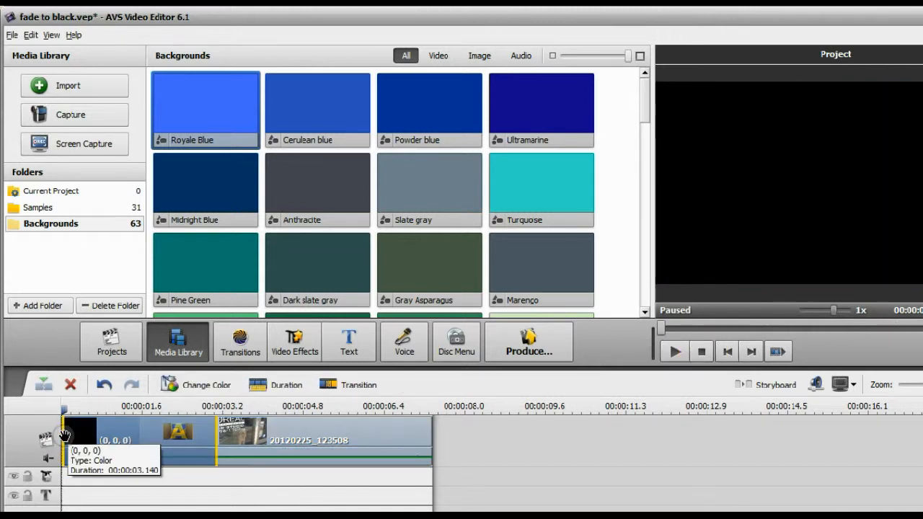
click(80, 441)
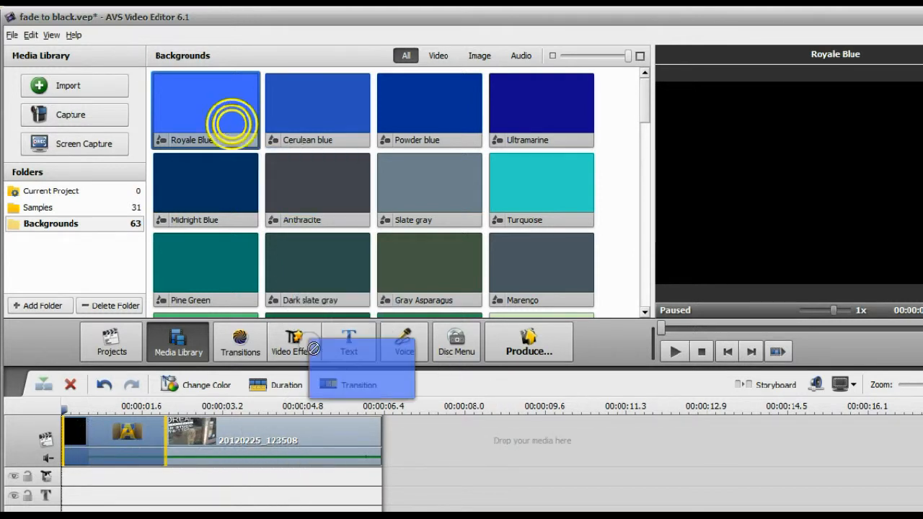
Put a Royale Blue background after the dog clip and recolour it black
drag(205, 108, 439, 432)
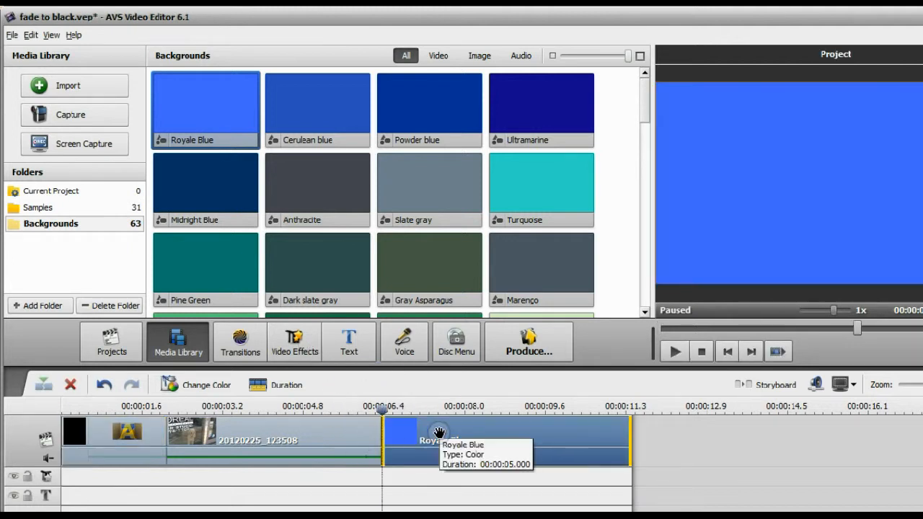
mouse_move(445, 415)
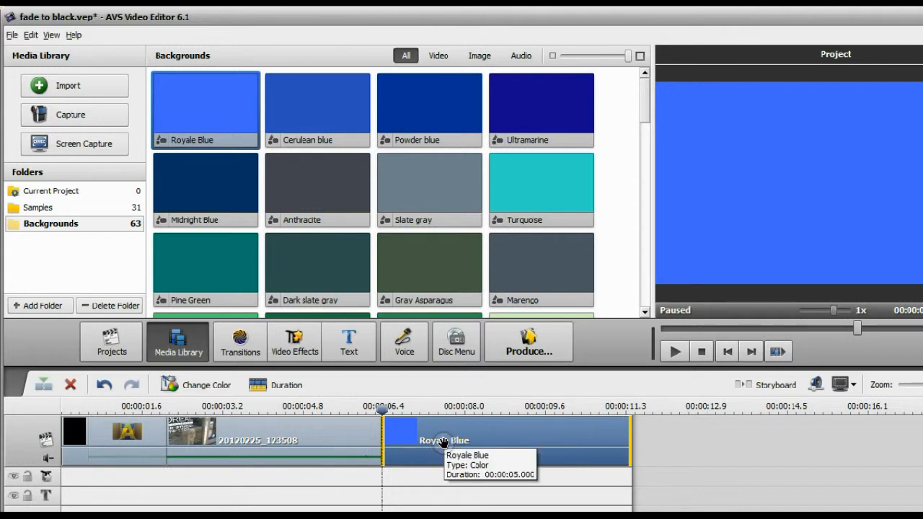
click(194, 384)
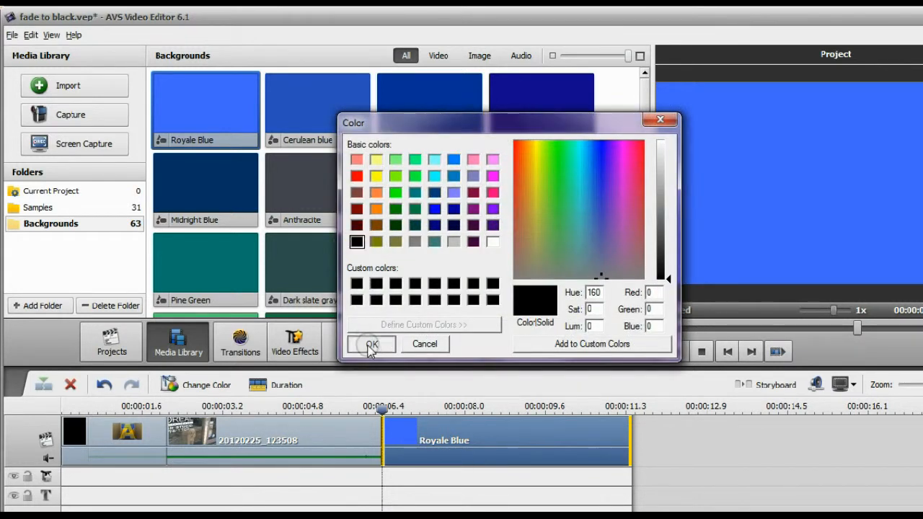
click(372, 344)
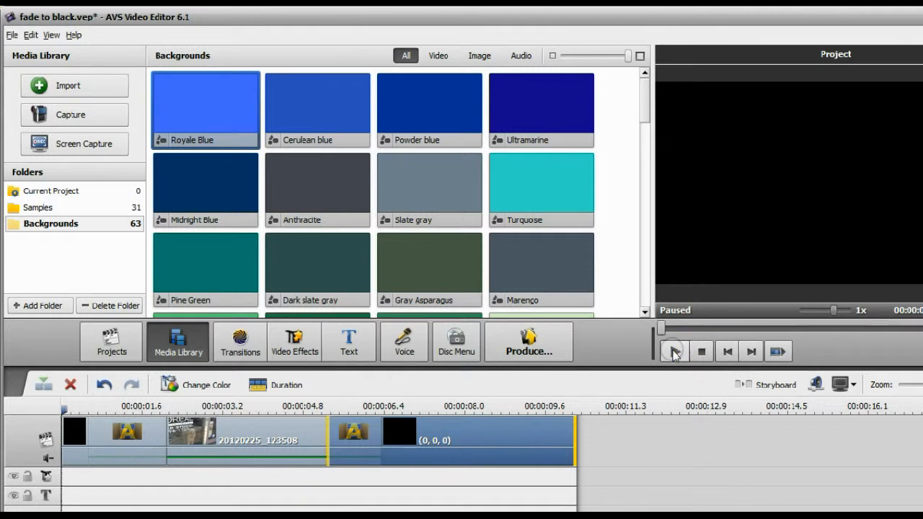
click(674, 351)
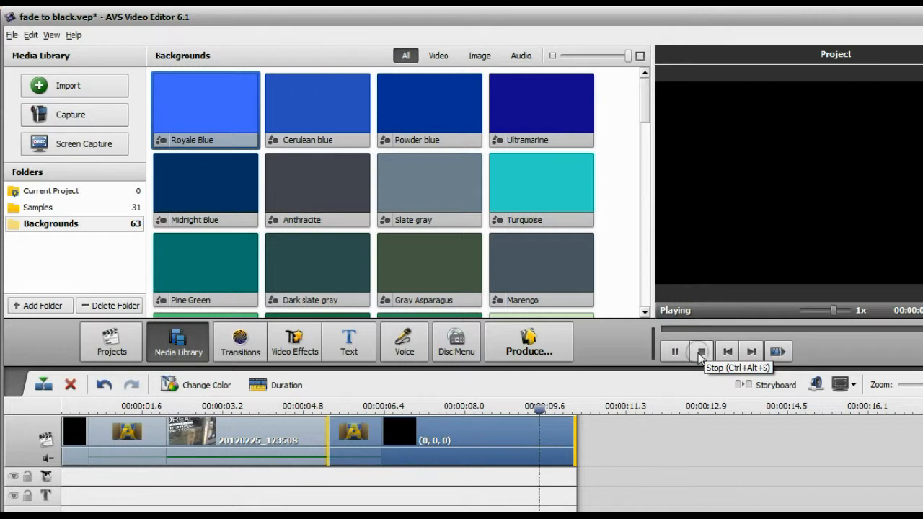
click(699, 351)
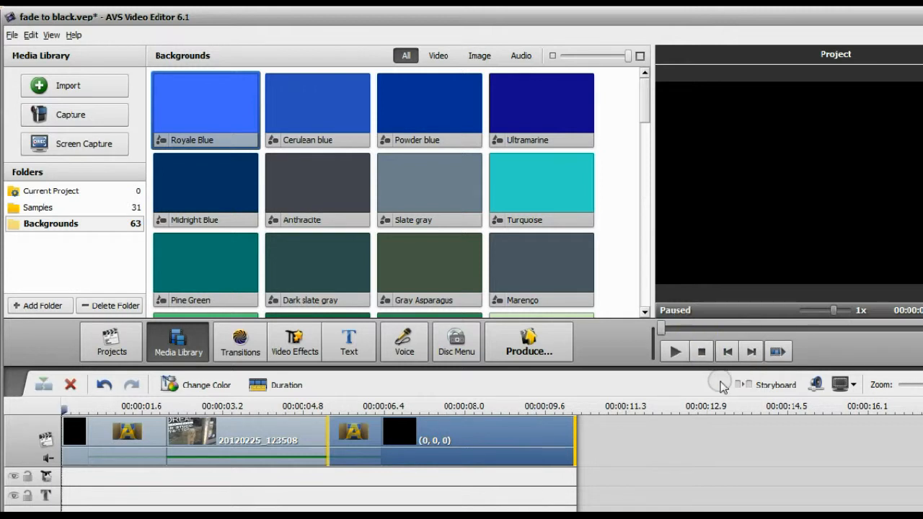